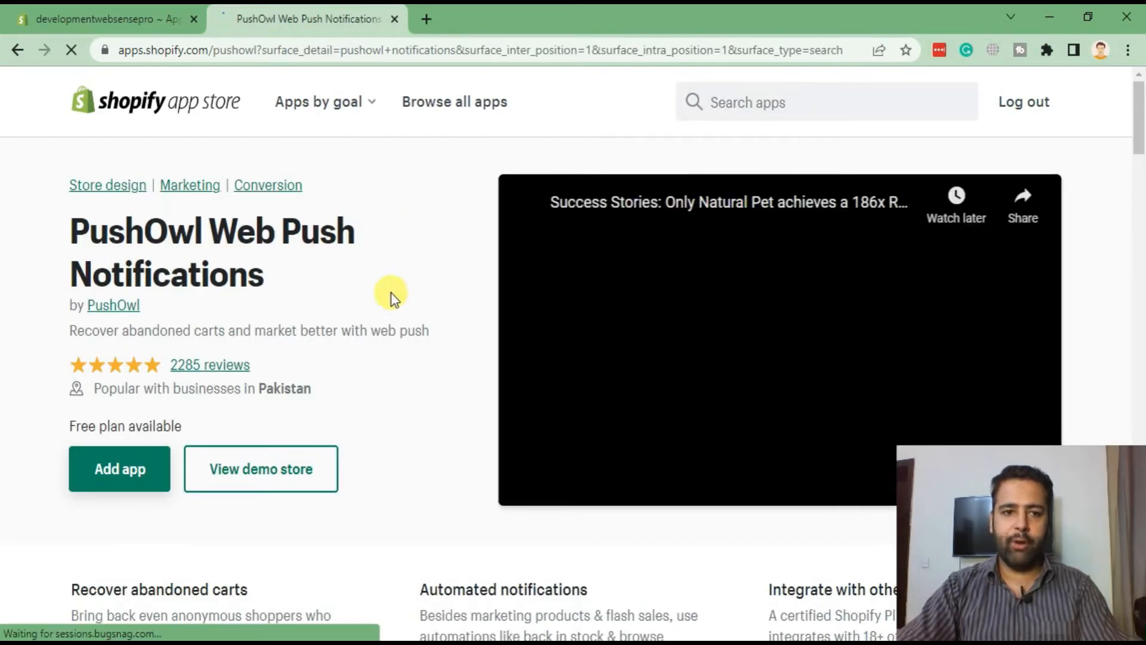
Add the PushOwl app to the Shopify store and land on its welcome screen
left_click(119, 469)
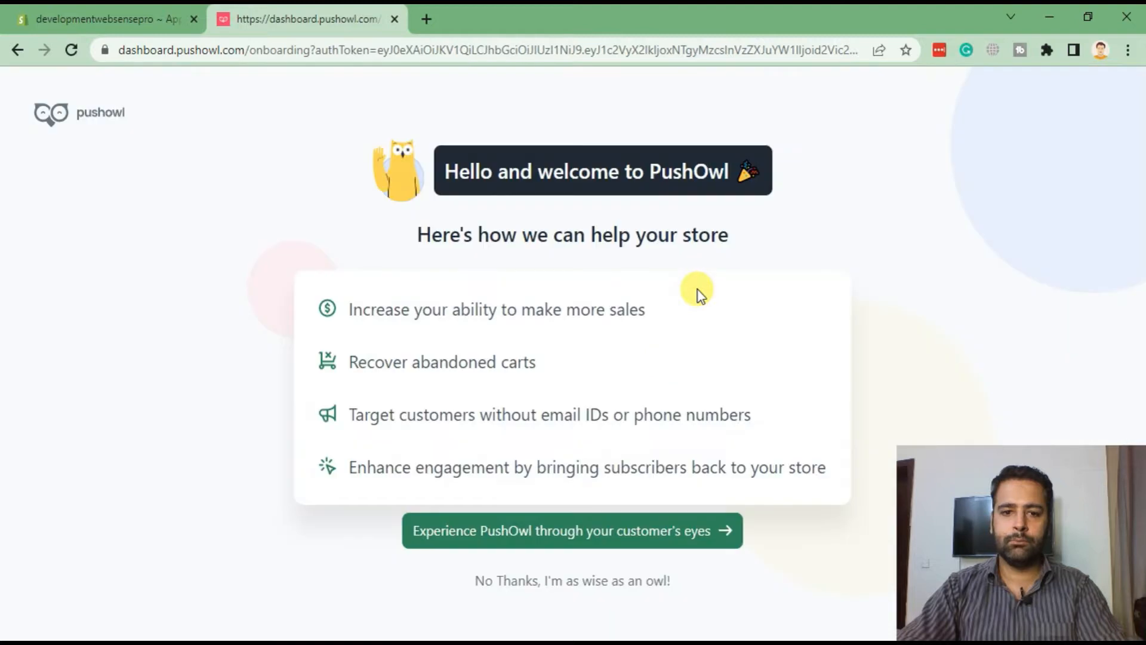
left_click(573, 530)
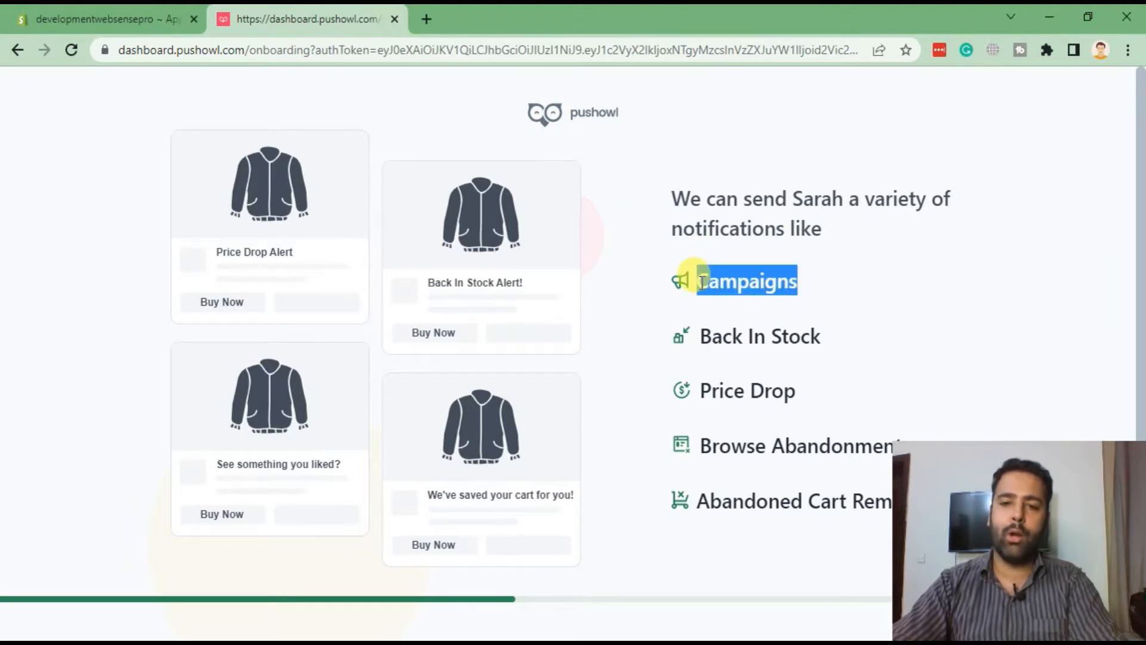
Continue past the notification-types walkthrough step to finish the onboarding tour
left_click(746, 280)
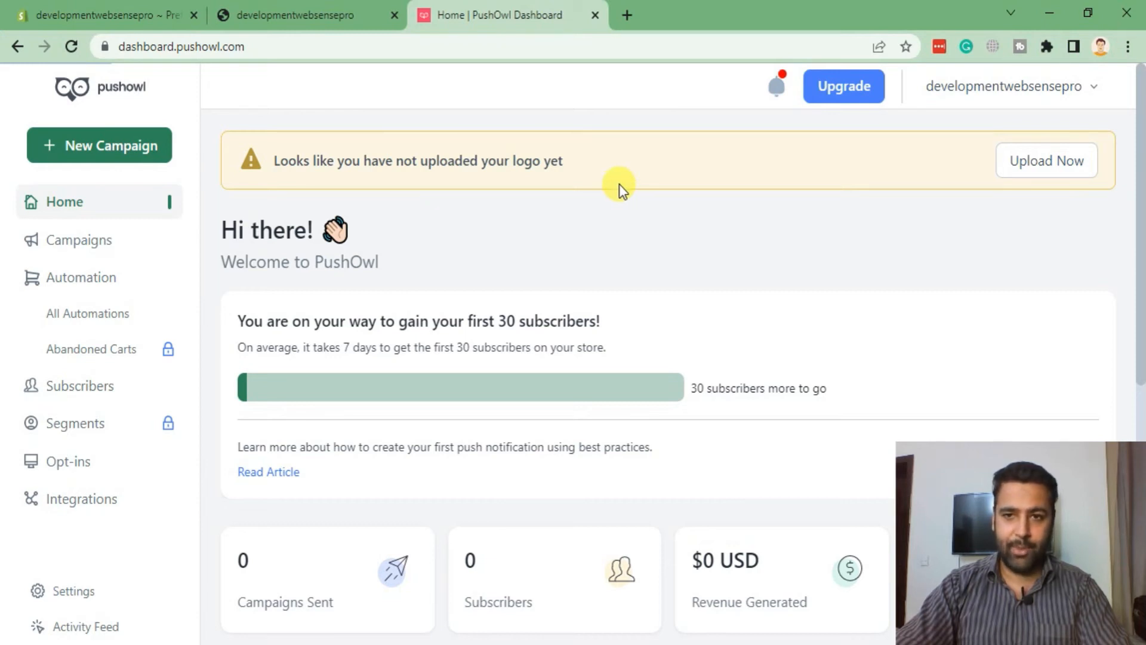
scroll("down", 3)
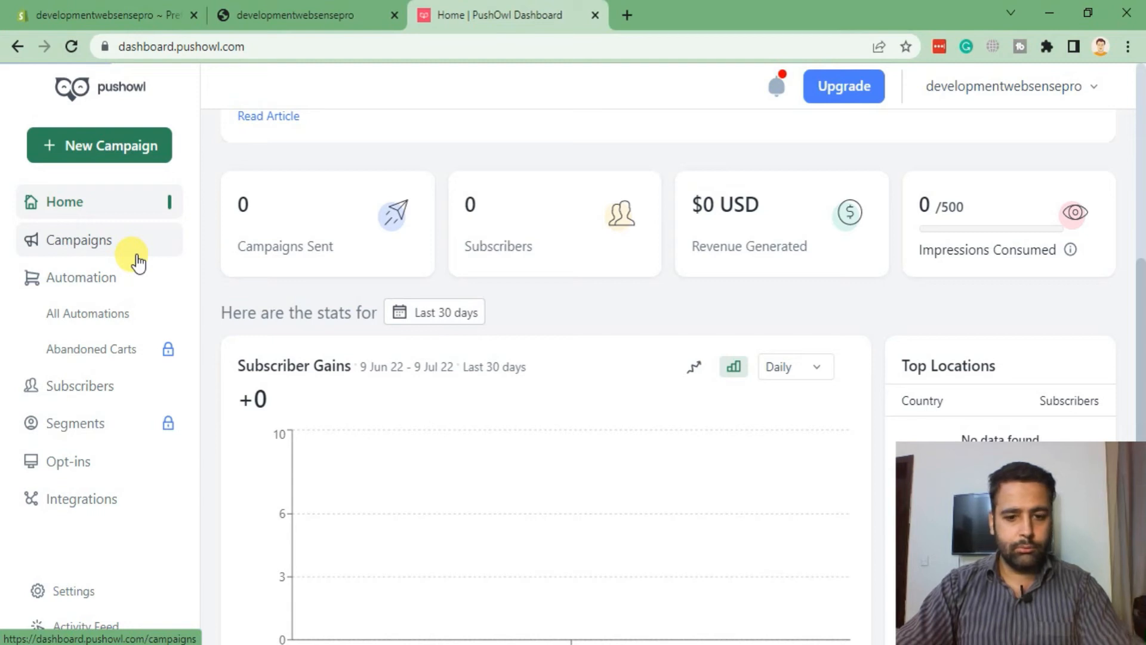
left_click(68, 461)
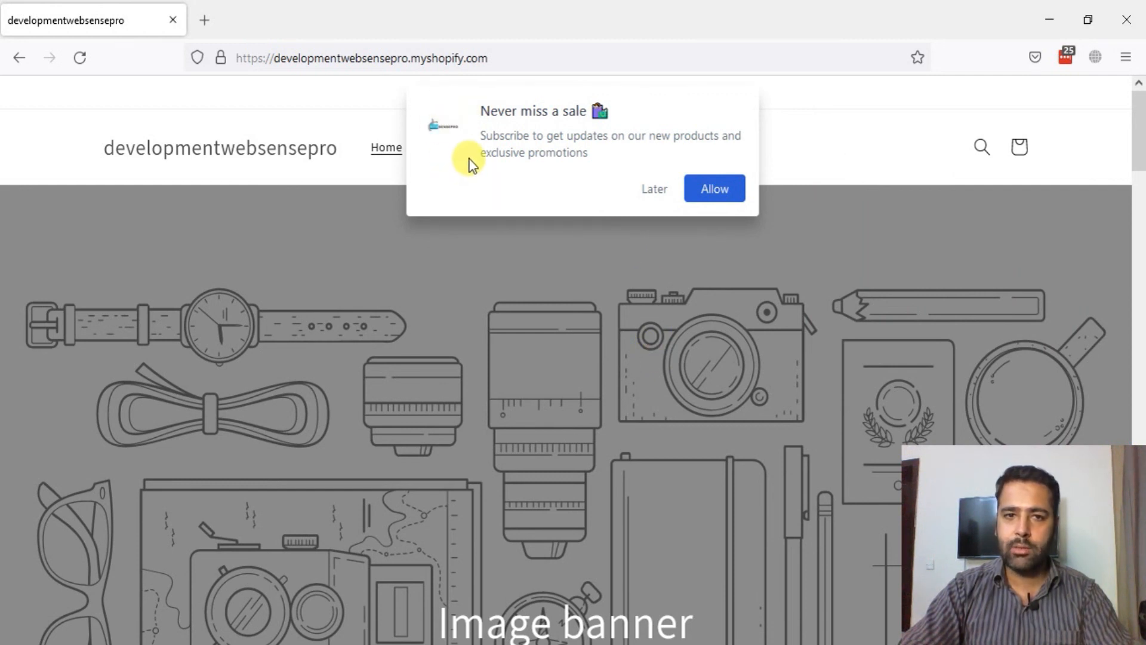
mouse_move(715, 189)
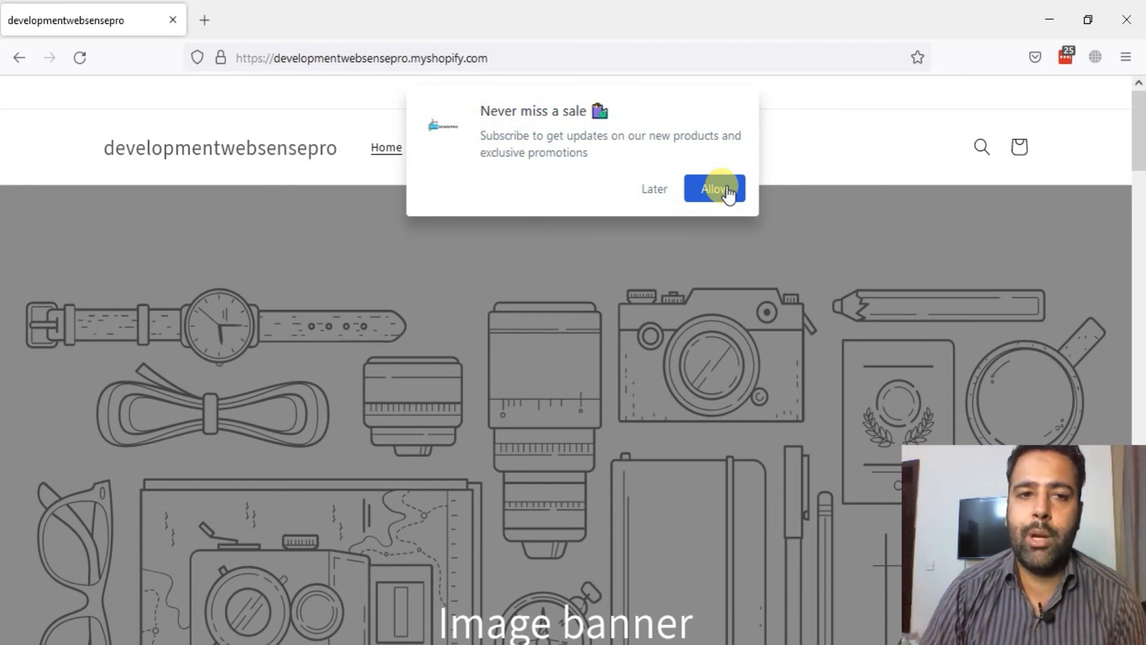